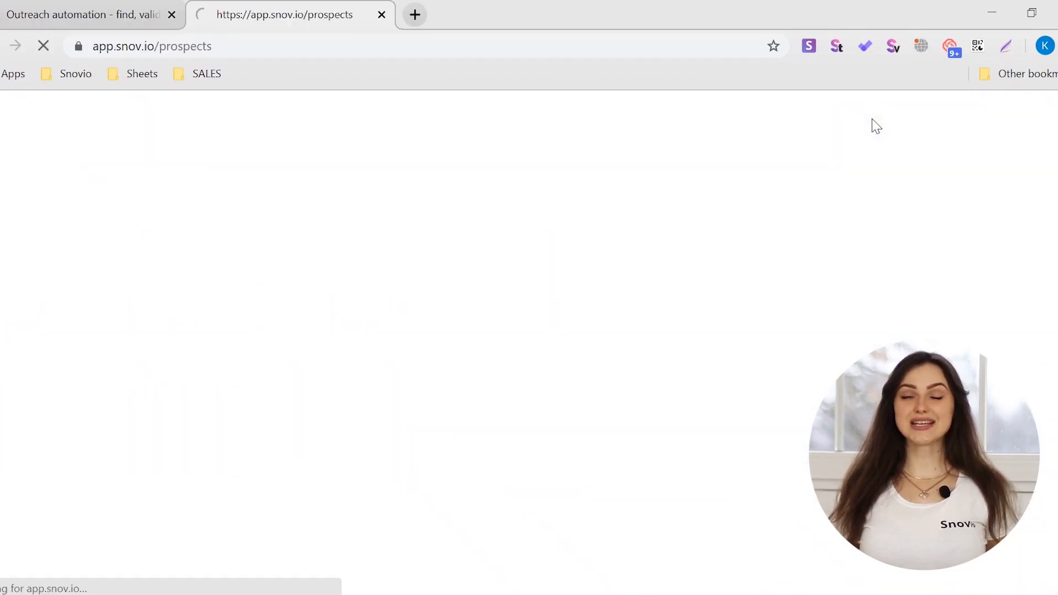
Go to the Domain Search tool from the Find Emails menu.
click(326, 118)
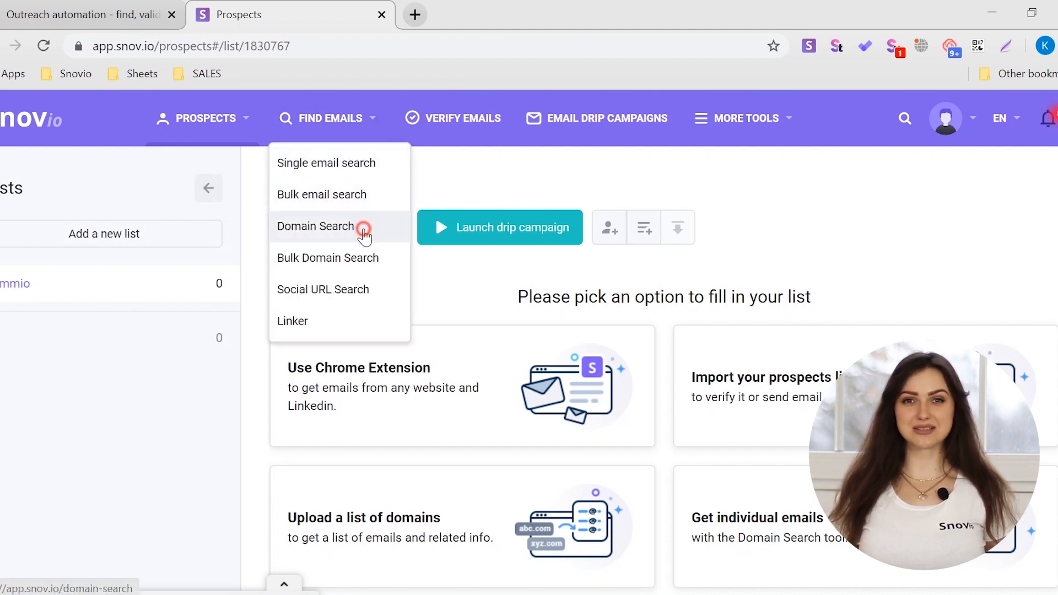
click(314, 226)
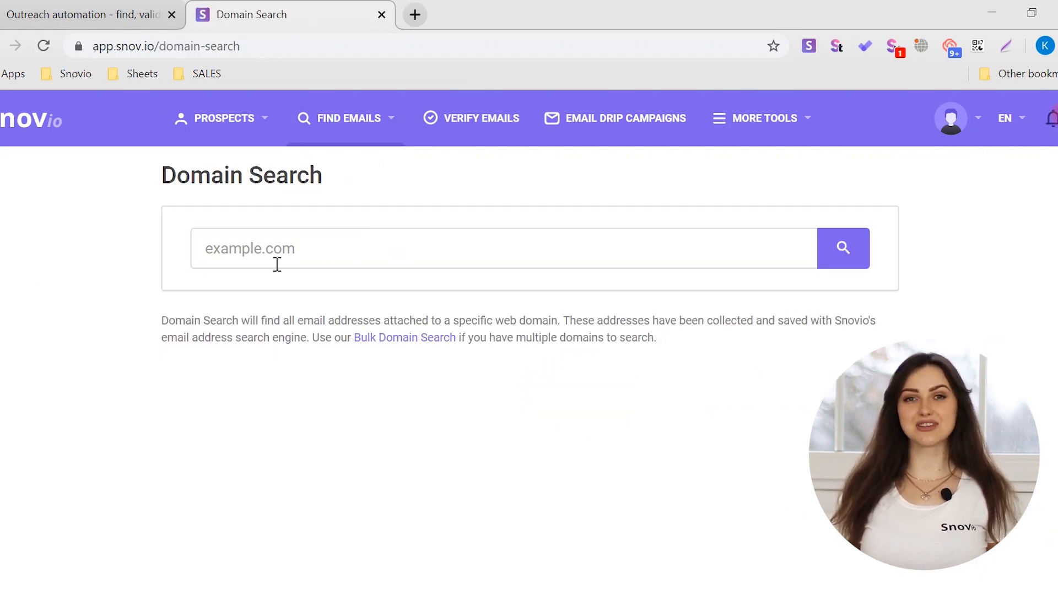
Search the famm.io domain and open the Famm.io company profile from the results.
text(famm.io)
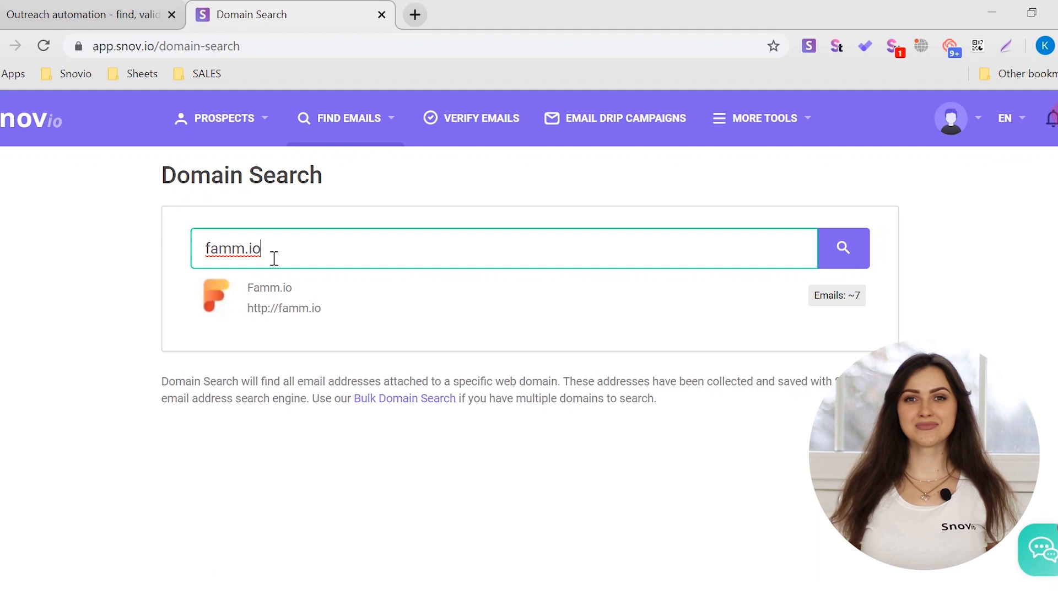
mouse_move(519, 302)
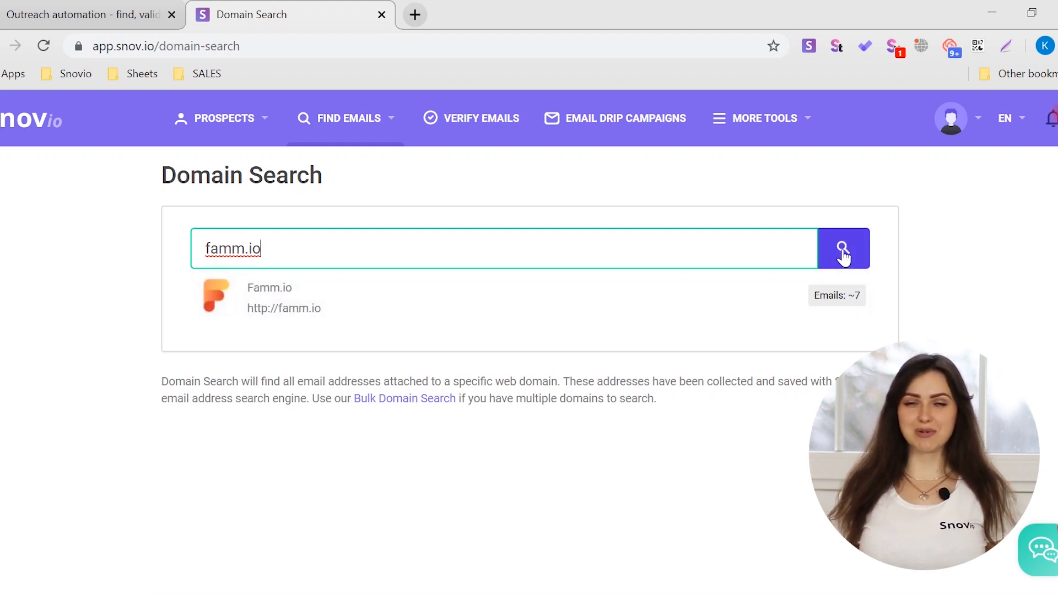
click(840, 248)
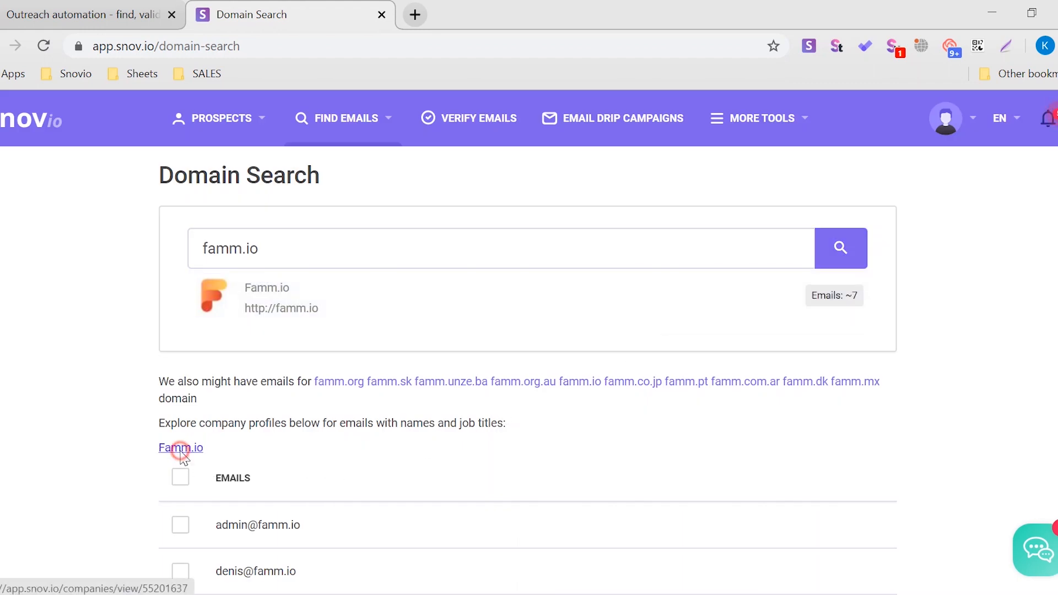
click(179, 447)
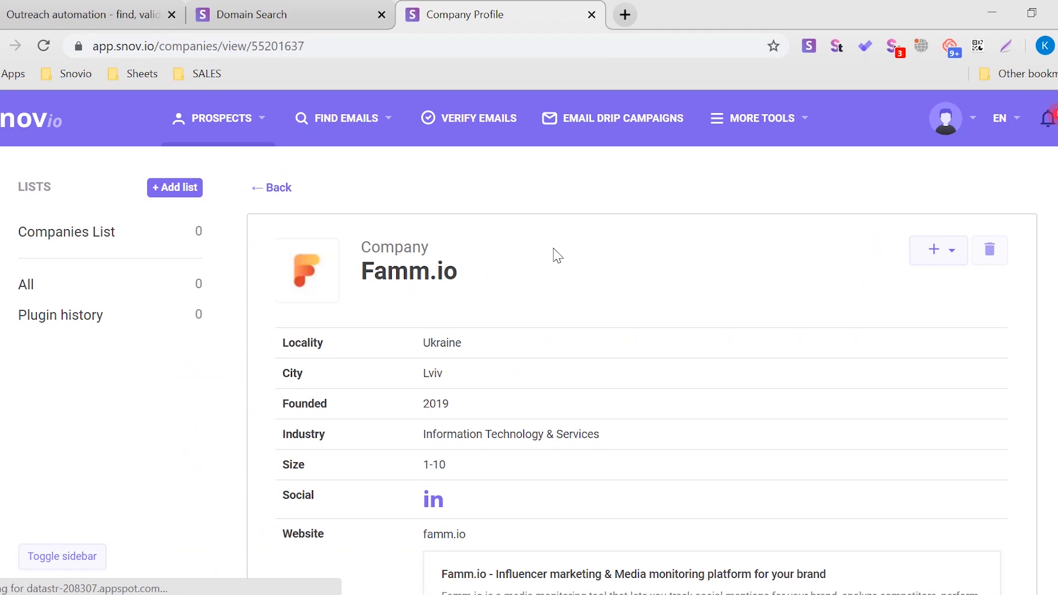
Add the four selected Famm.io prospects to the Fammio list.
scroll(down, 3)
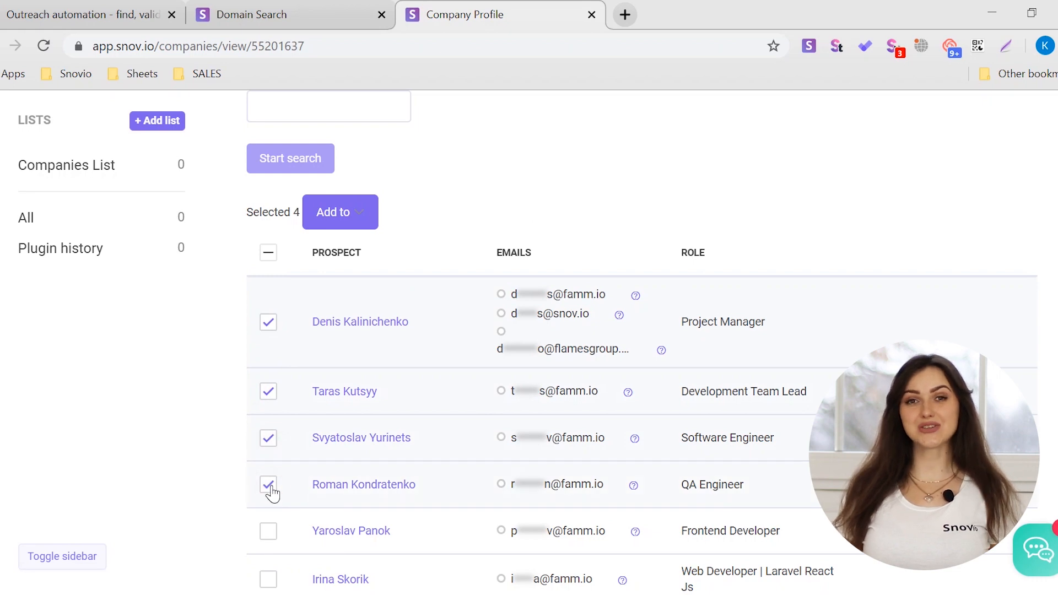
click(341, 212)
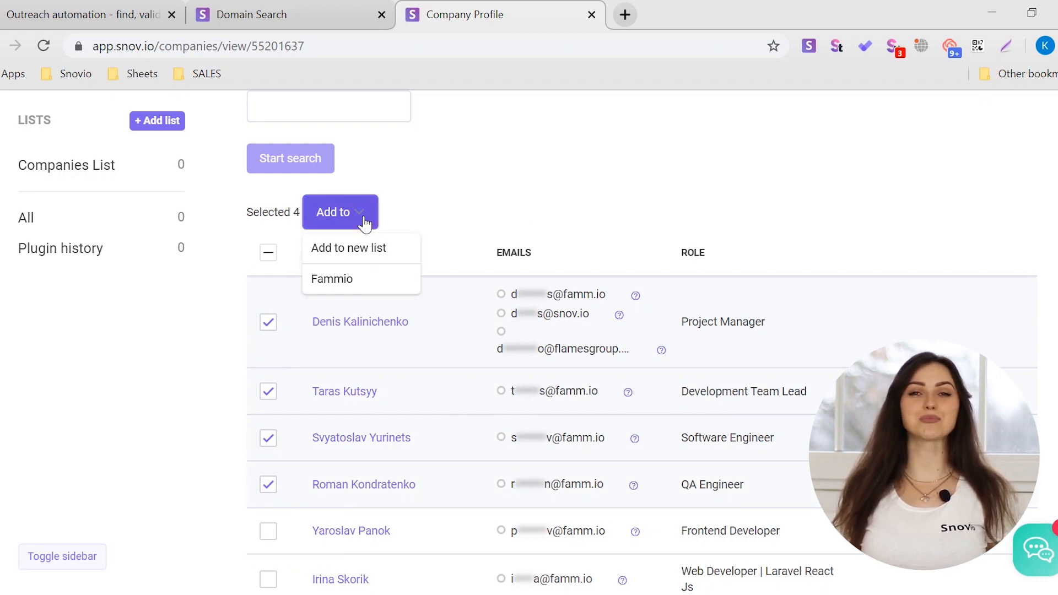
click(332, 279)
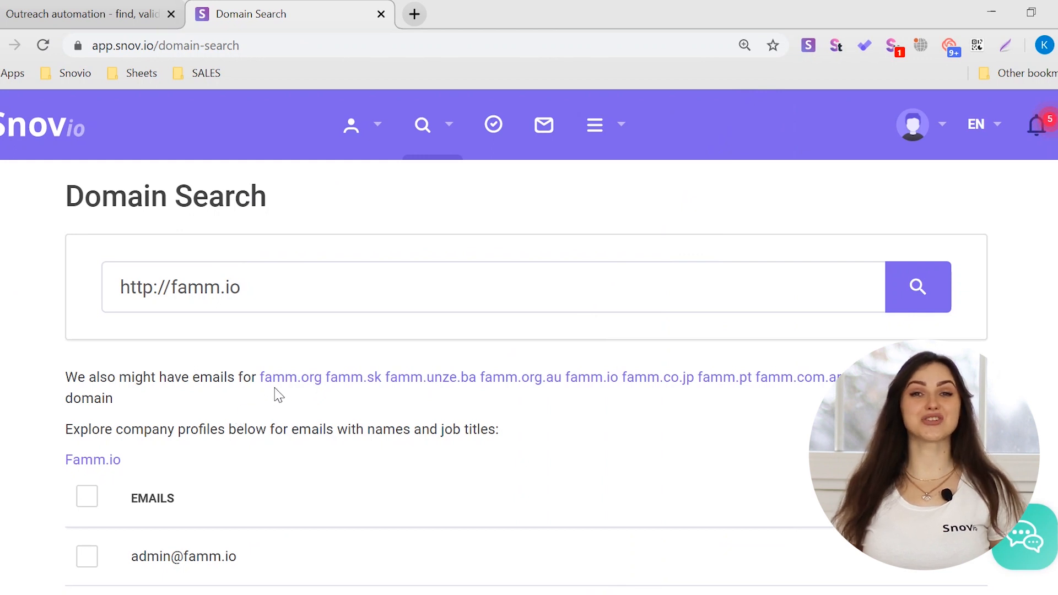
mouse_move(429, 377)
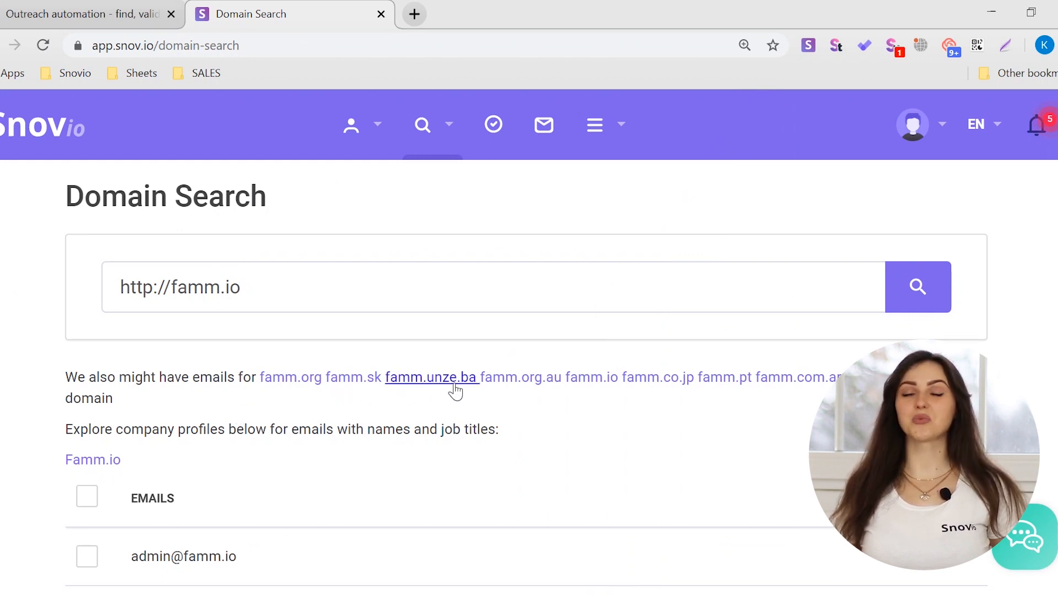
mouse_move(658, 377)
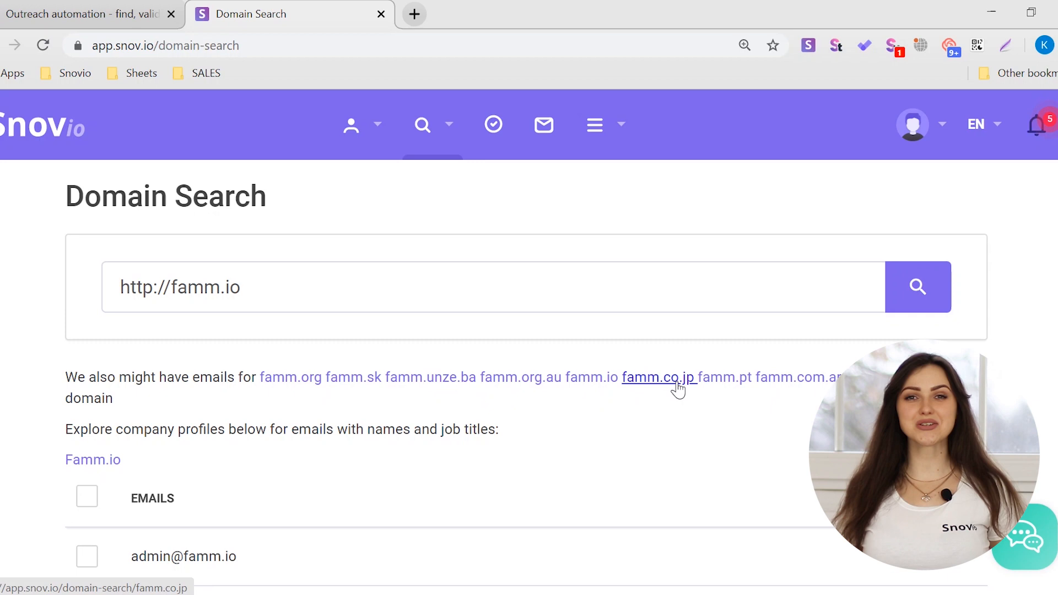